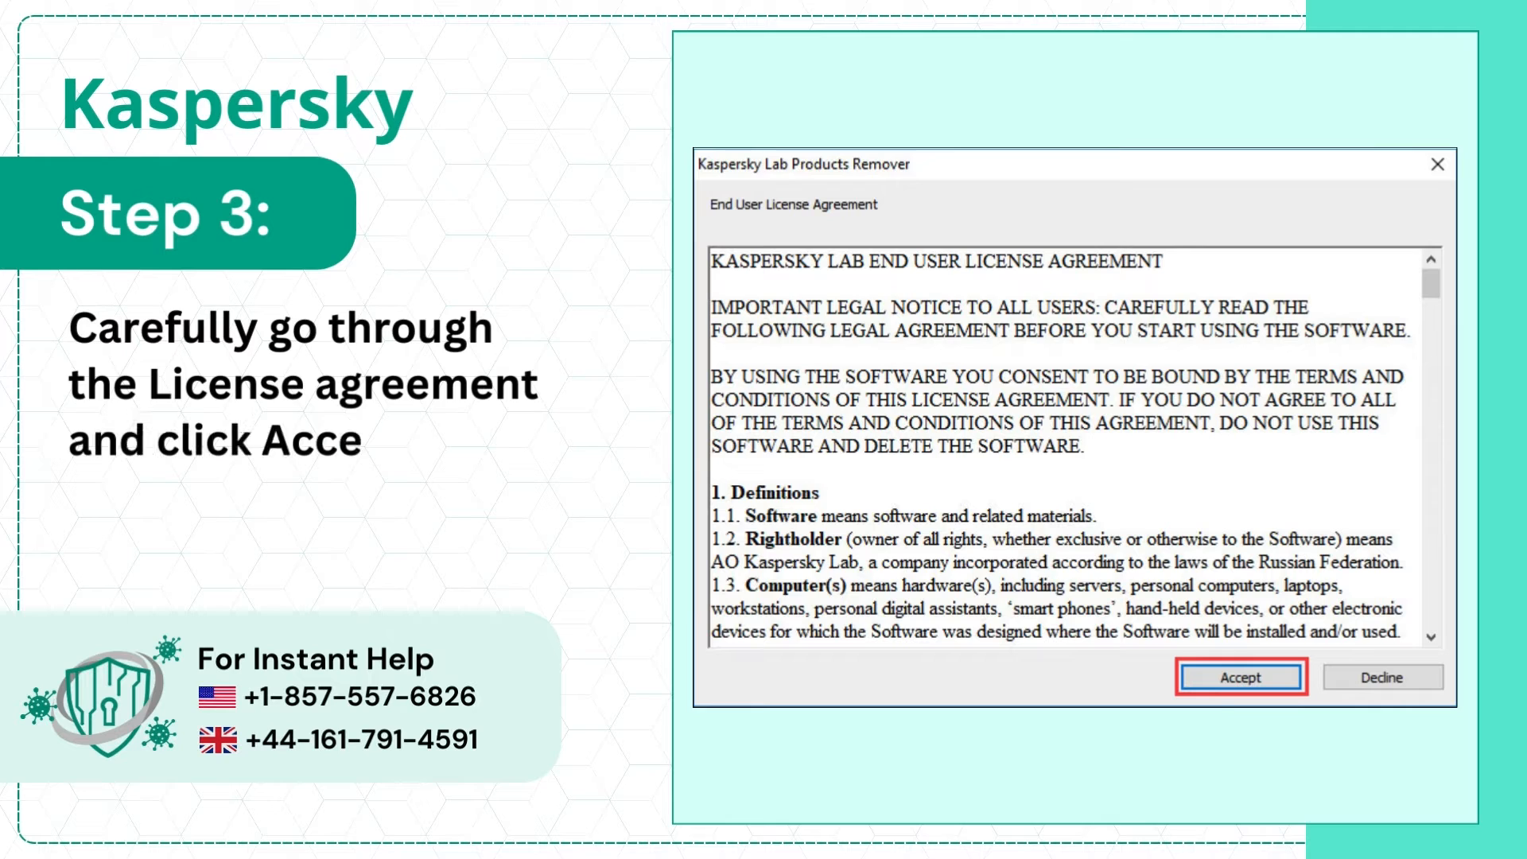
- Accept the EULA, remove Kaspersky Anti-Virus, and acknowledge the restart-required completion notice
click(1241, 677)
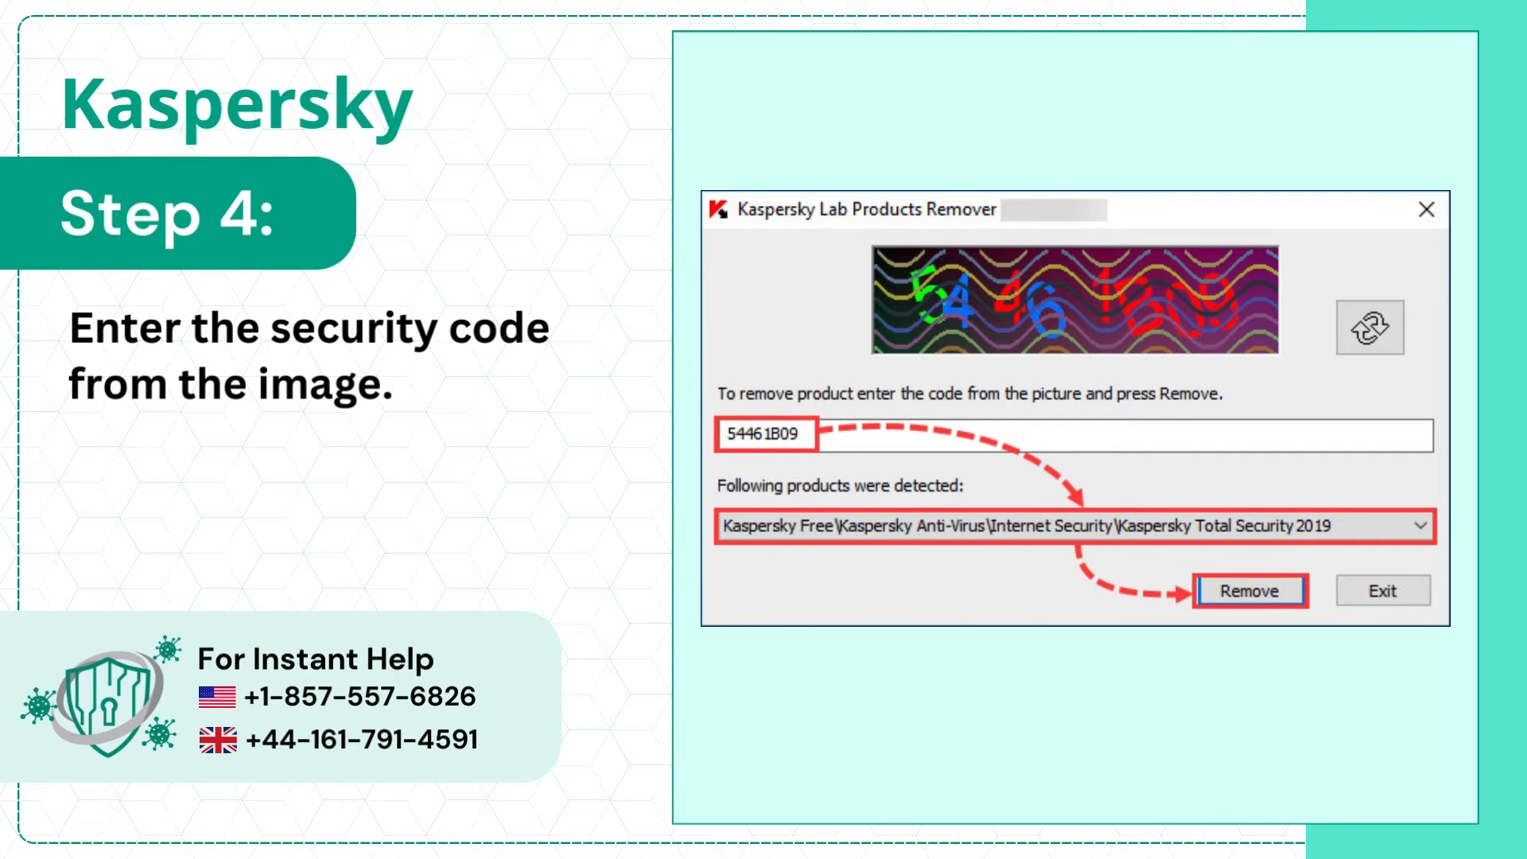
click(1403, 539)
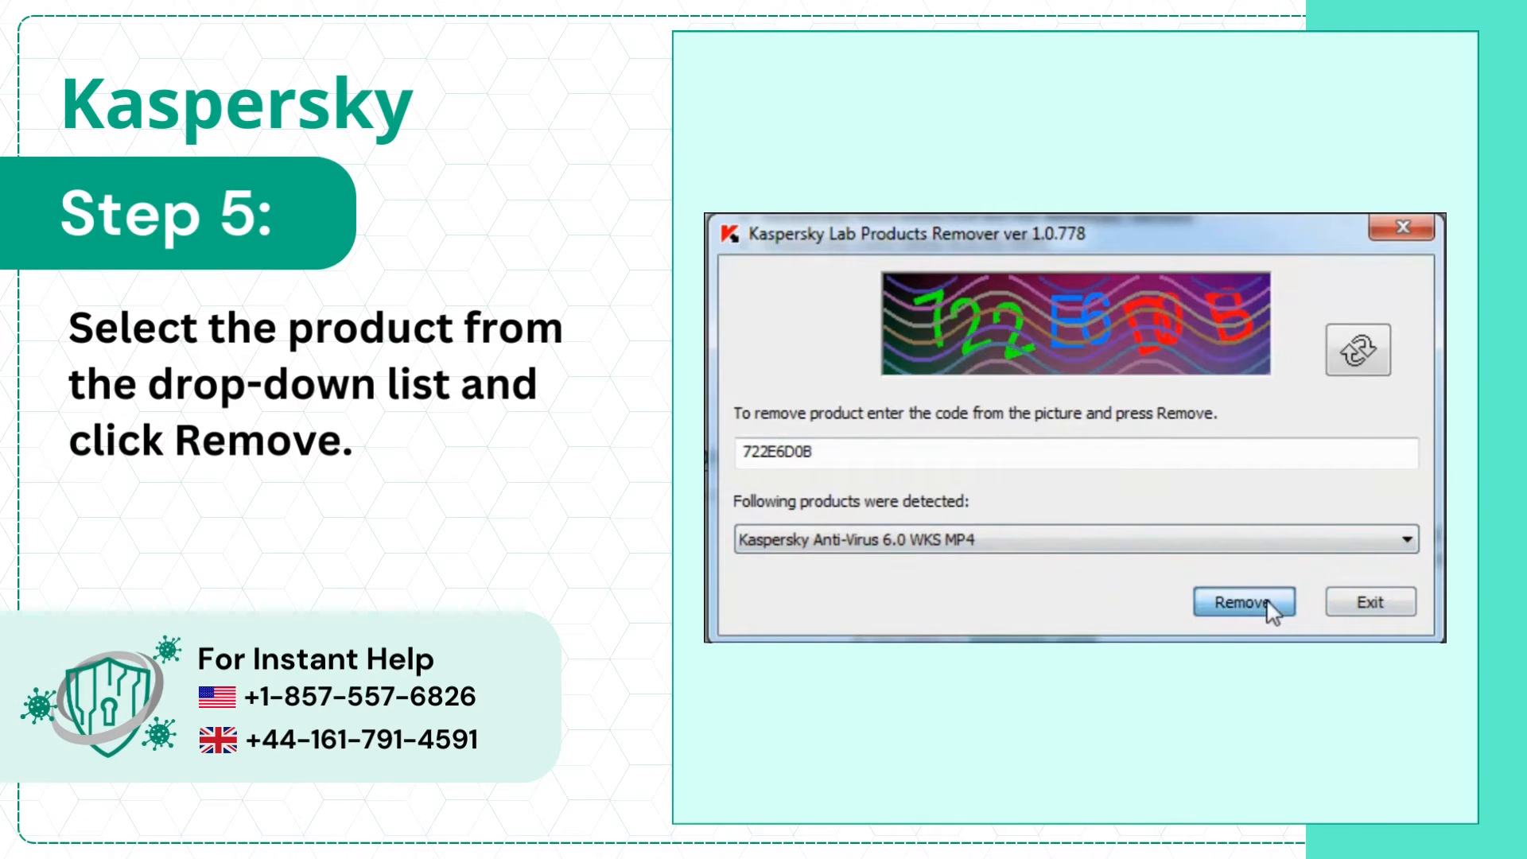
click(1244, 601)
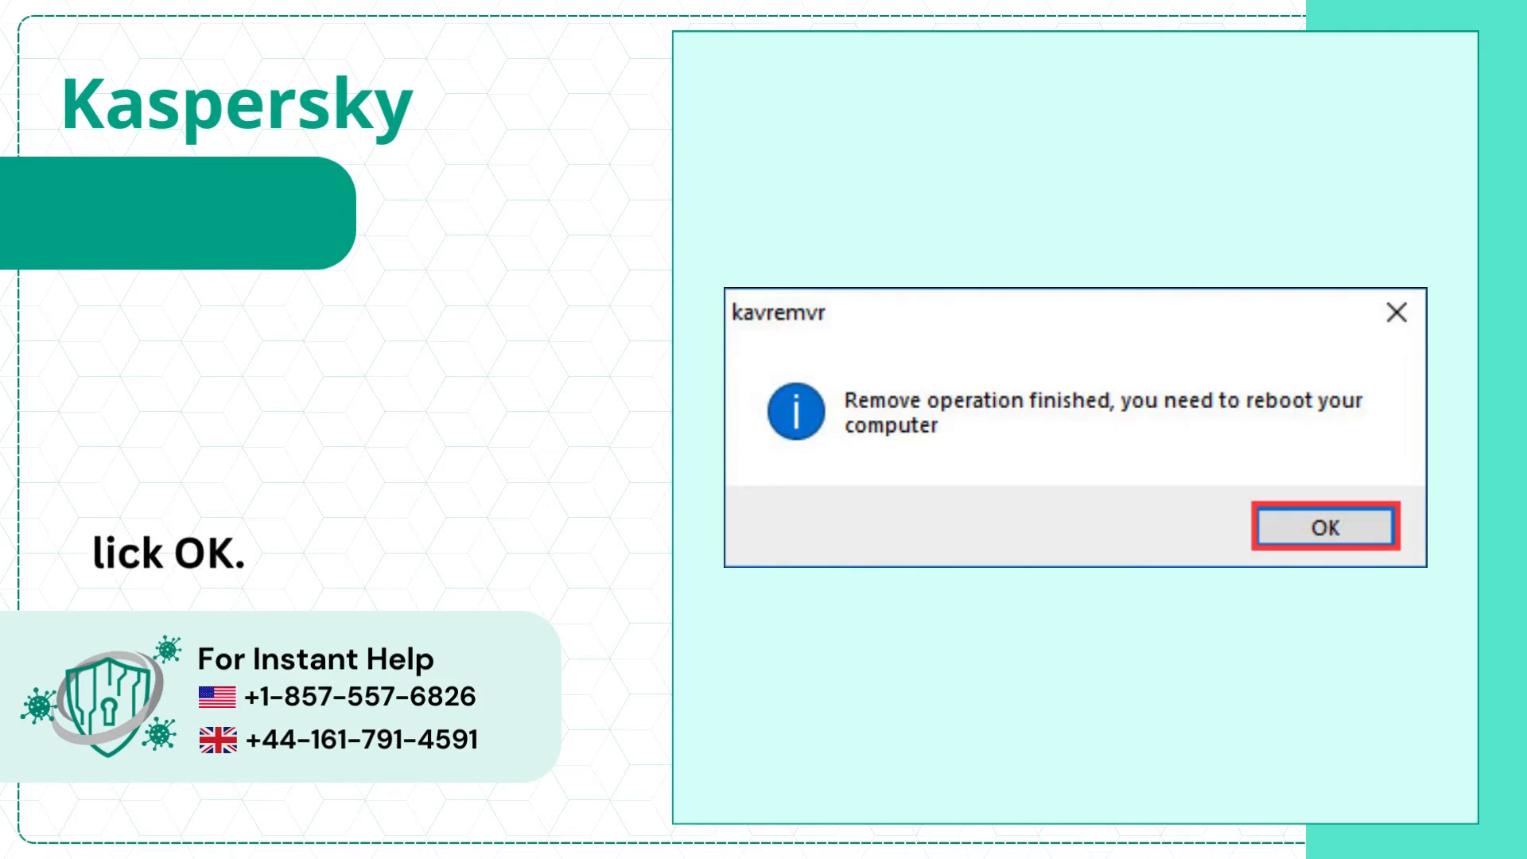
click(1323, 527)
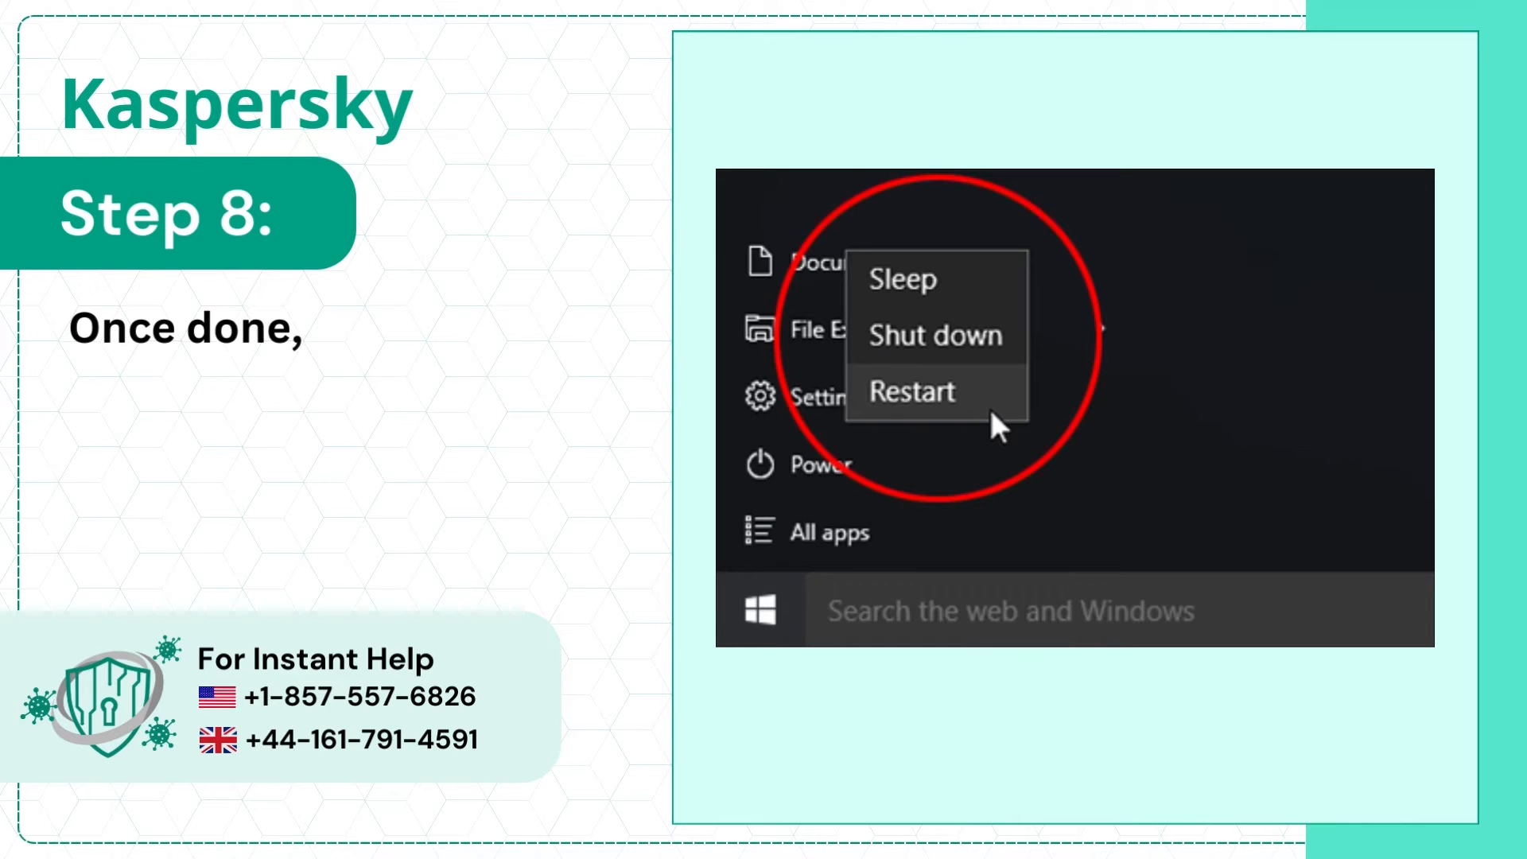
text(restart your device.)
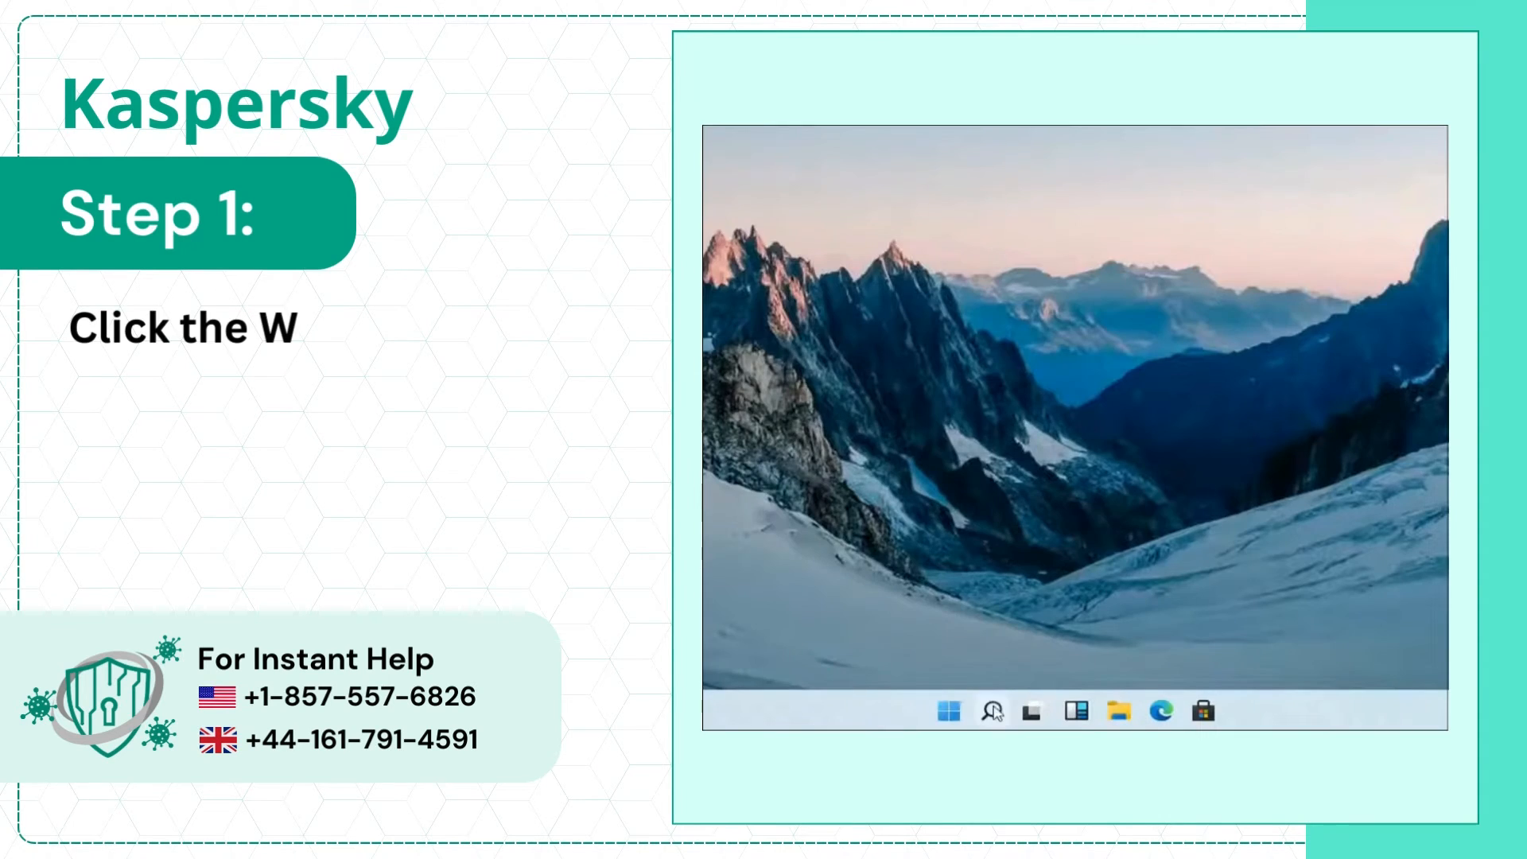
- Search 'system restore' and enable system protection for Local Disk (C:)
click(990, 710)
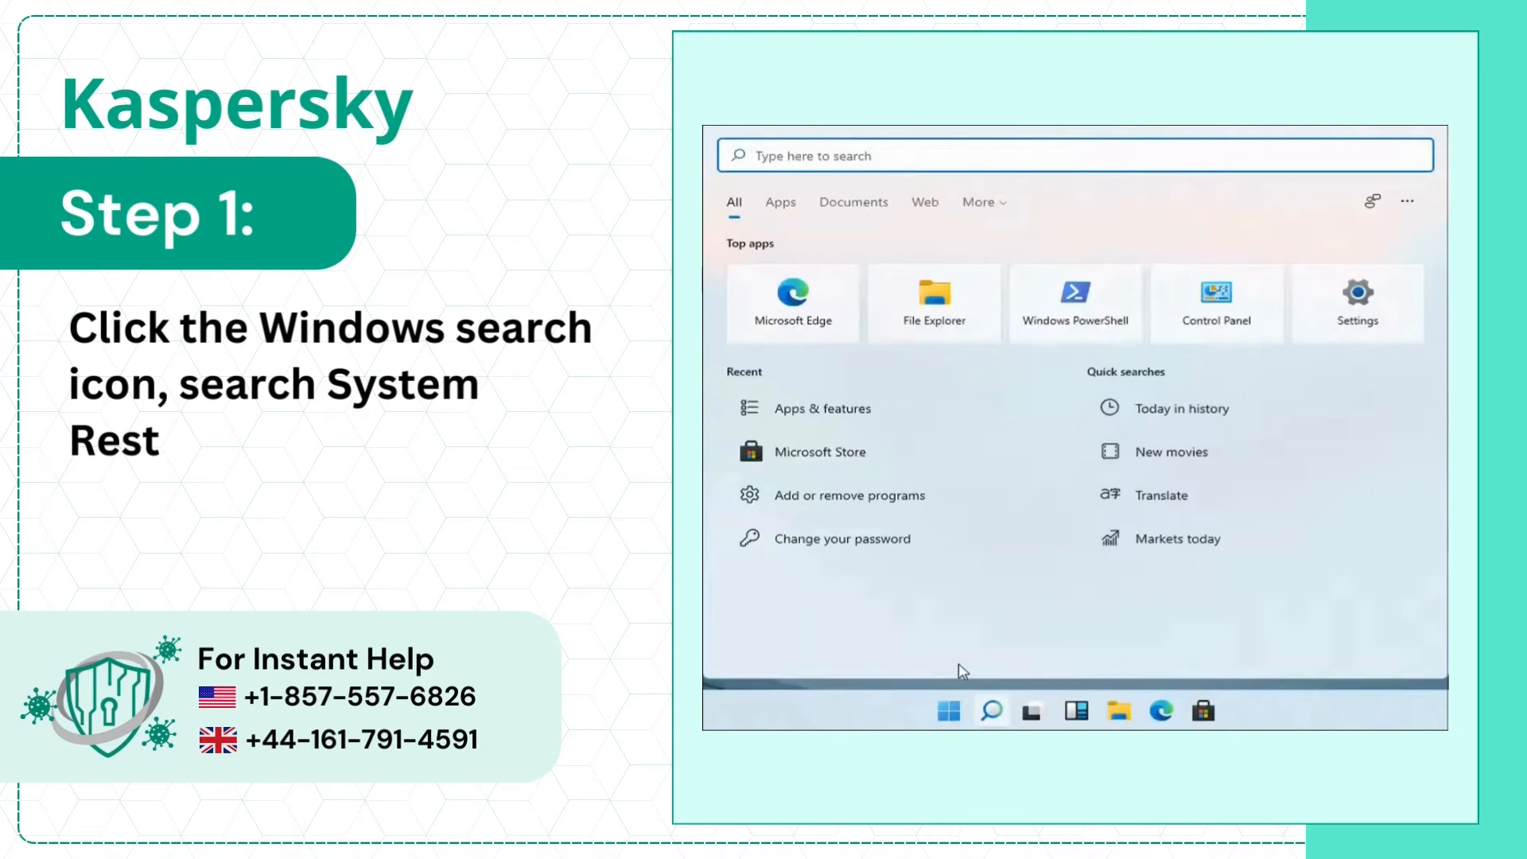
text(system restore)
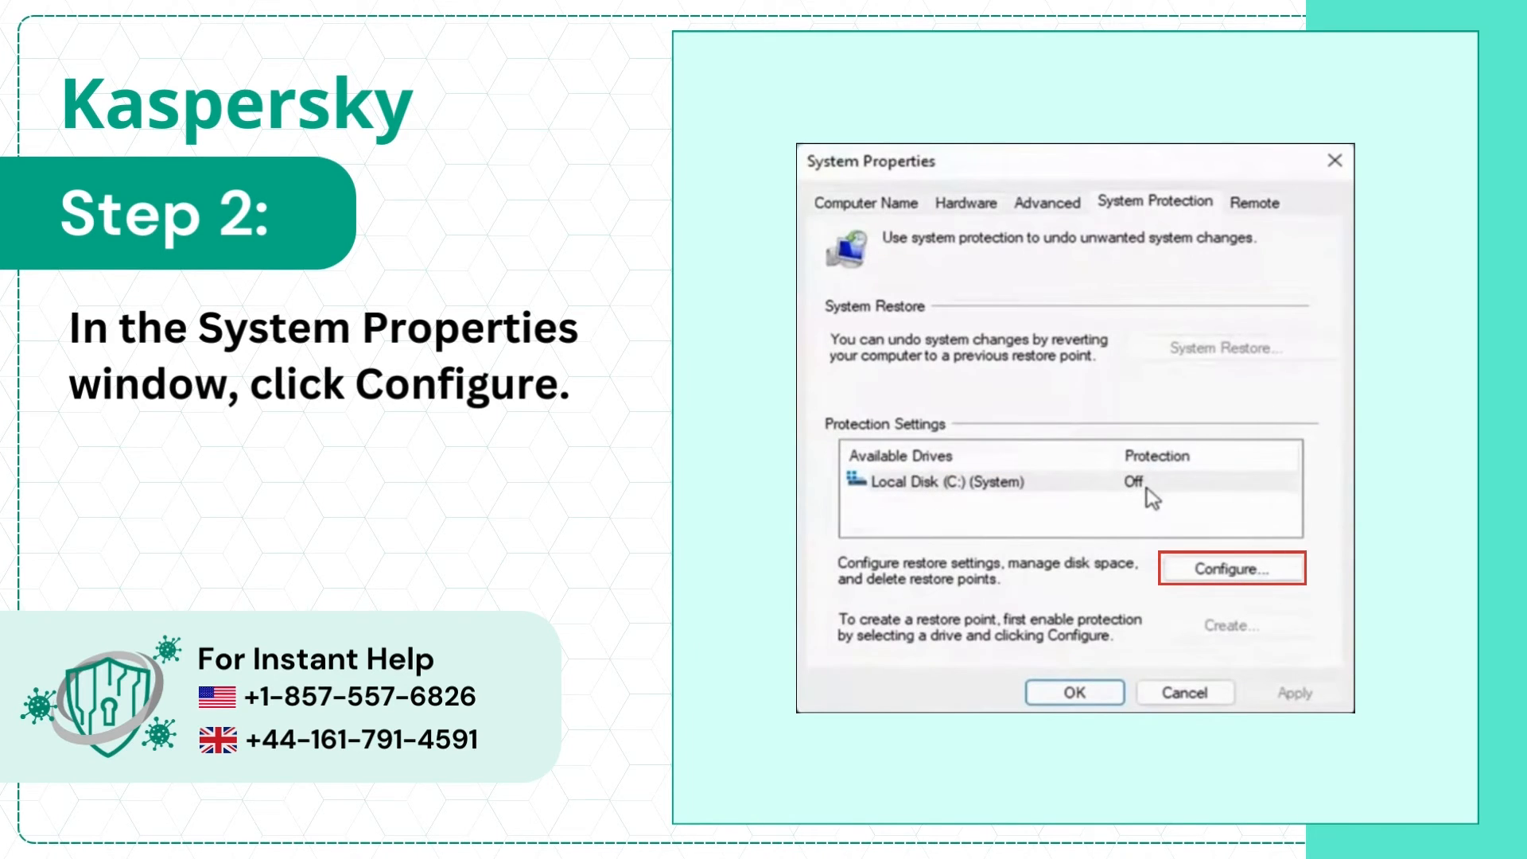
click(1231, 568)
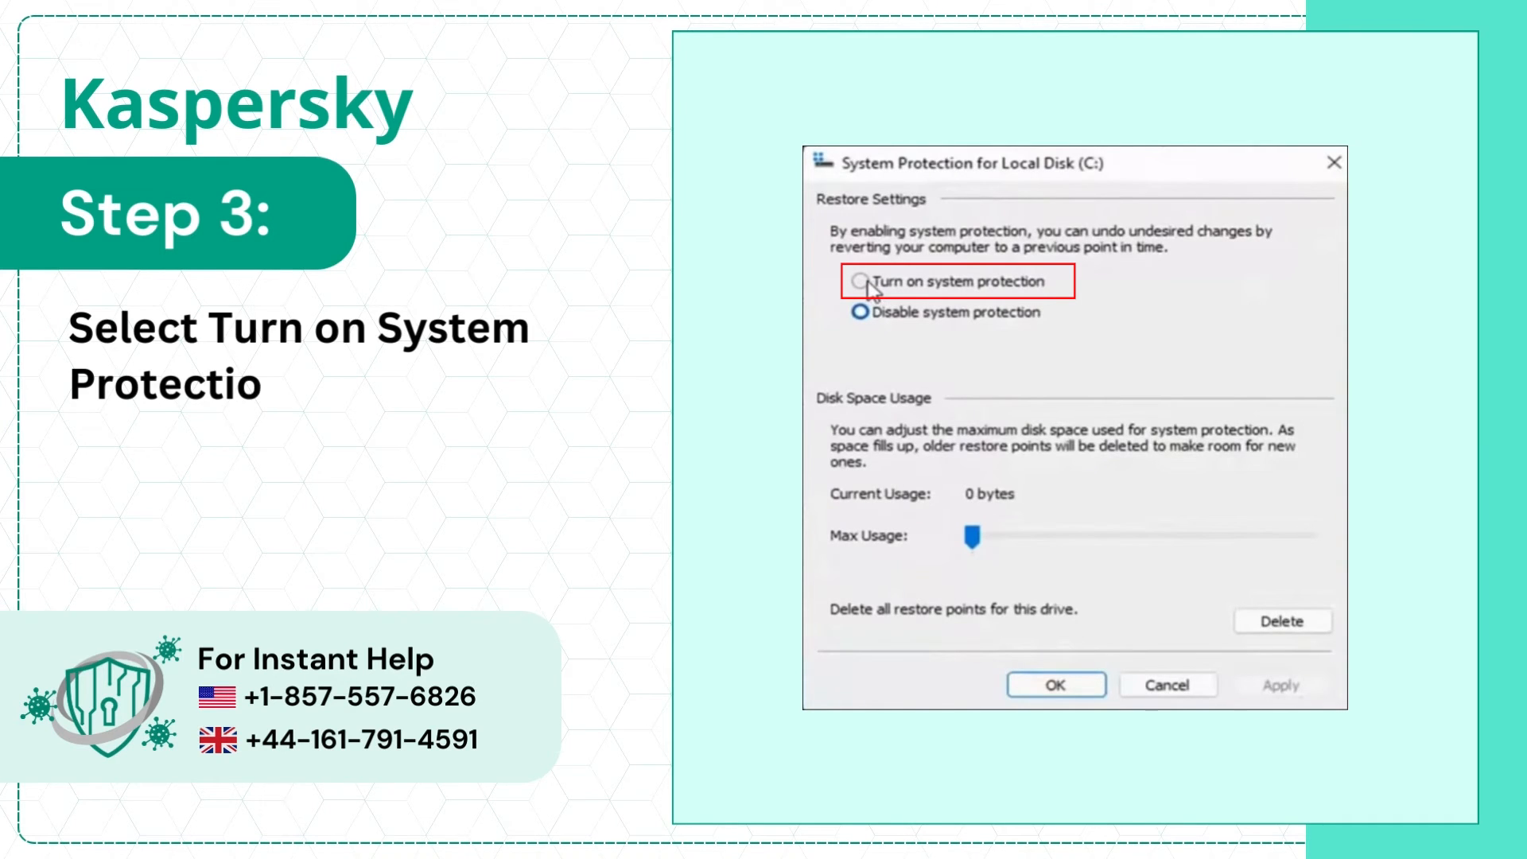
click(859, 281)
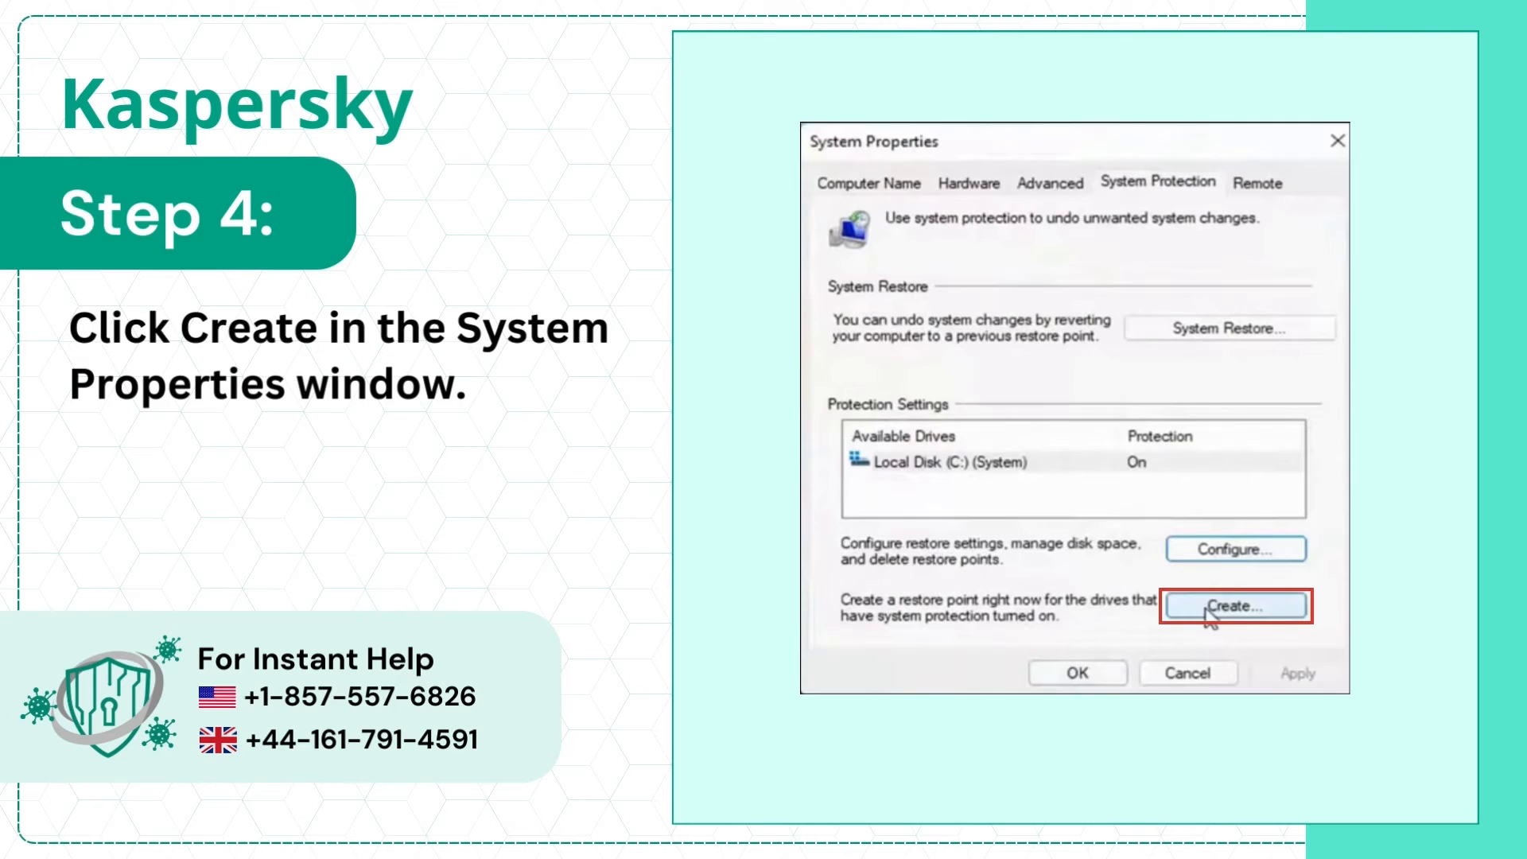
- Create a restore point named '7.4.21 Before Updates' and close the success message
click(1235, 605)
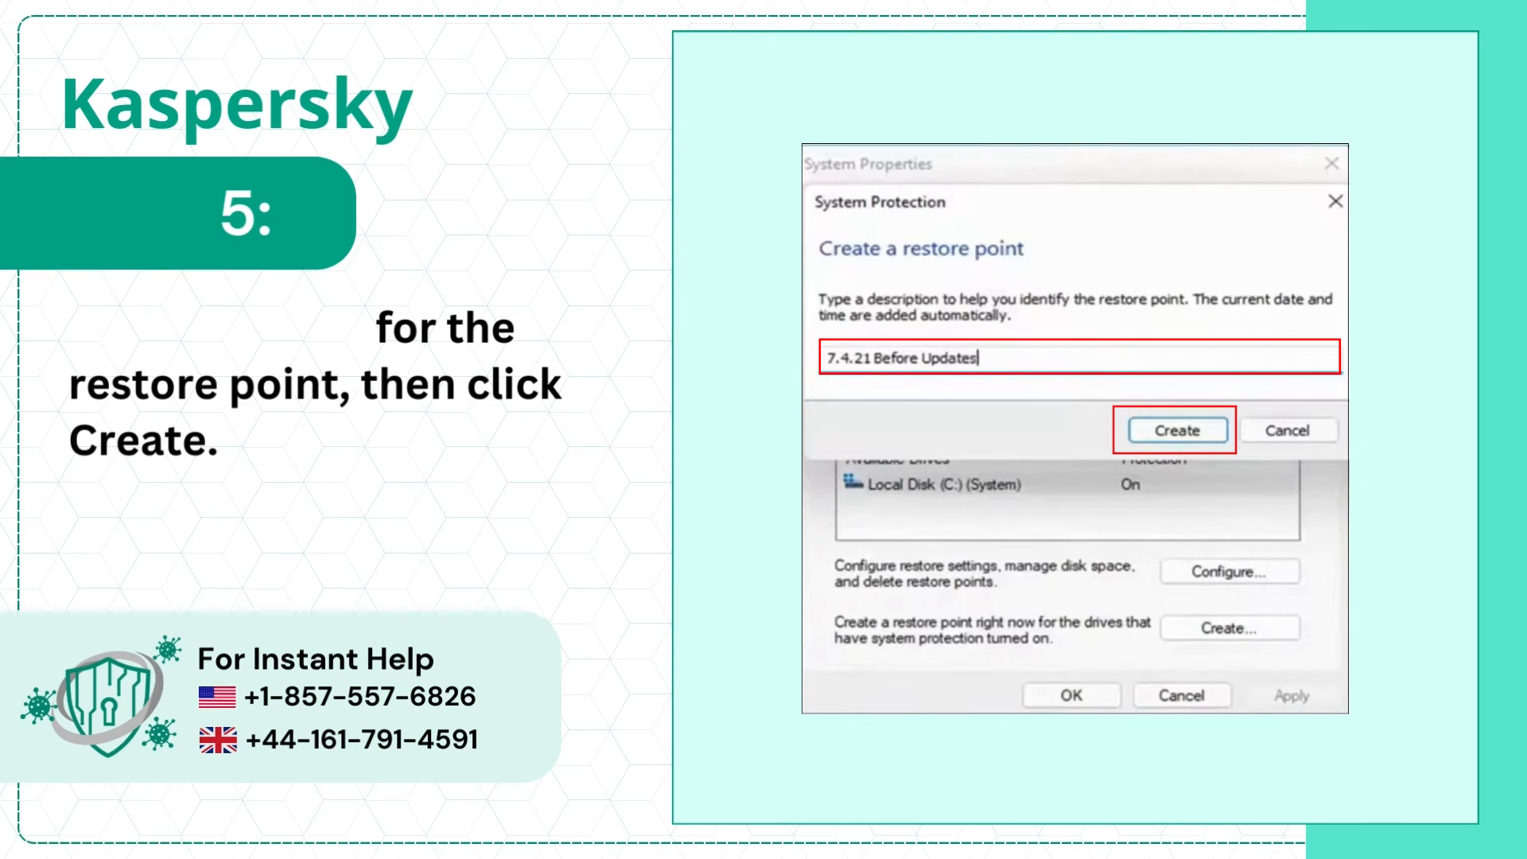
click(1176, 430)
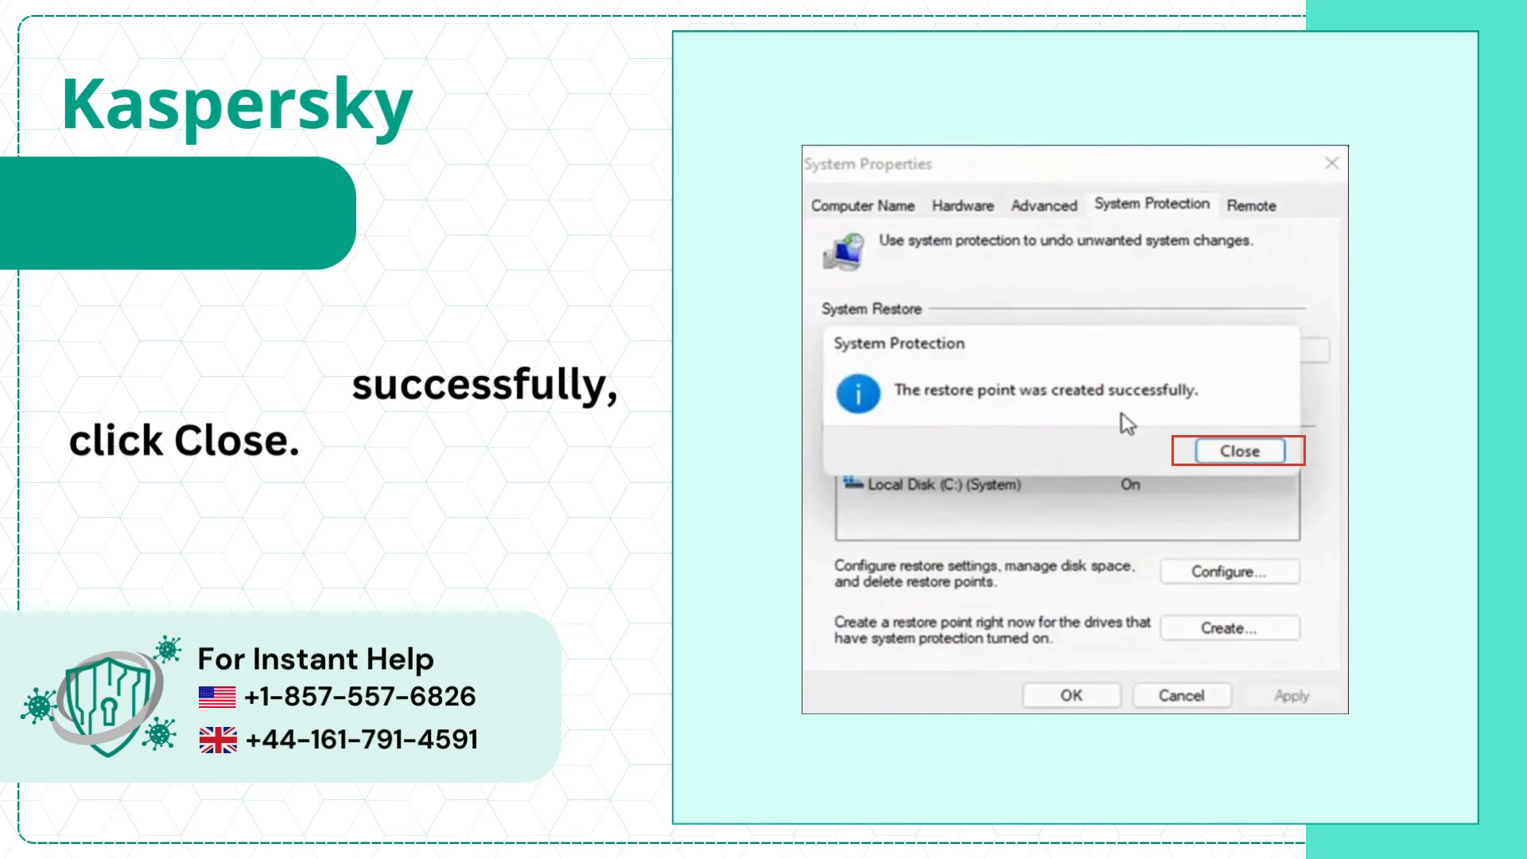
click(1238, 450)
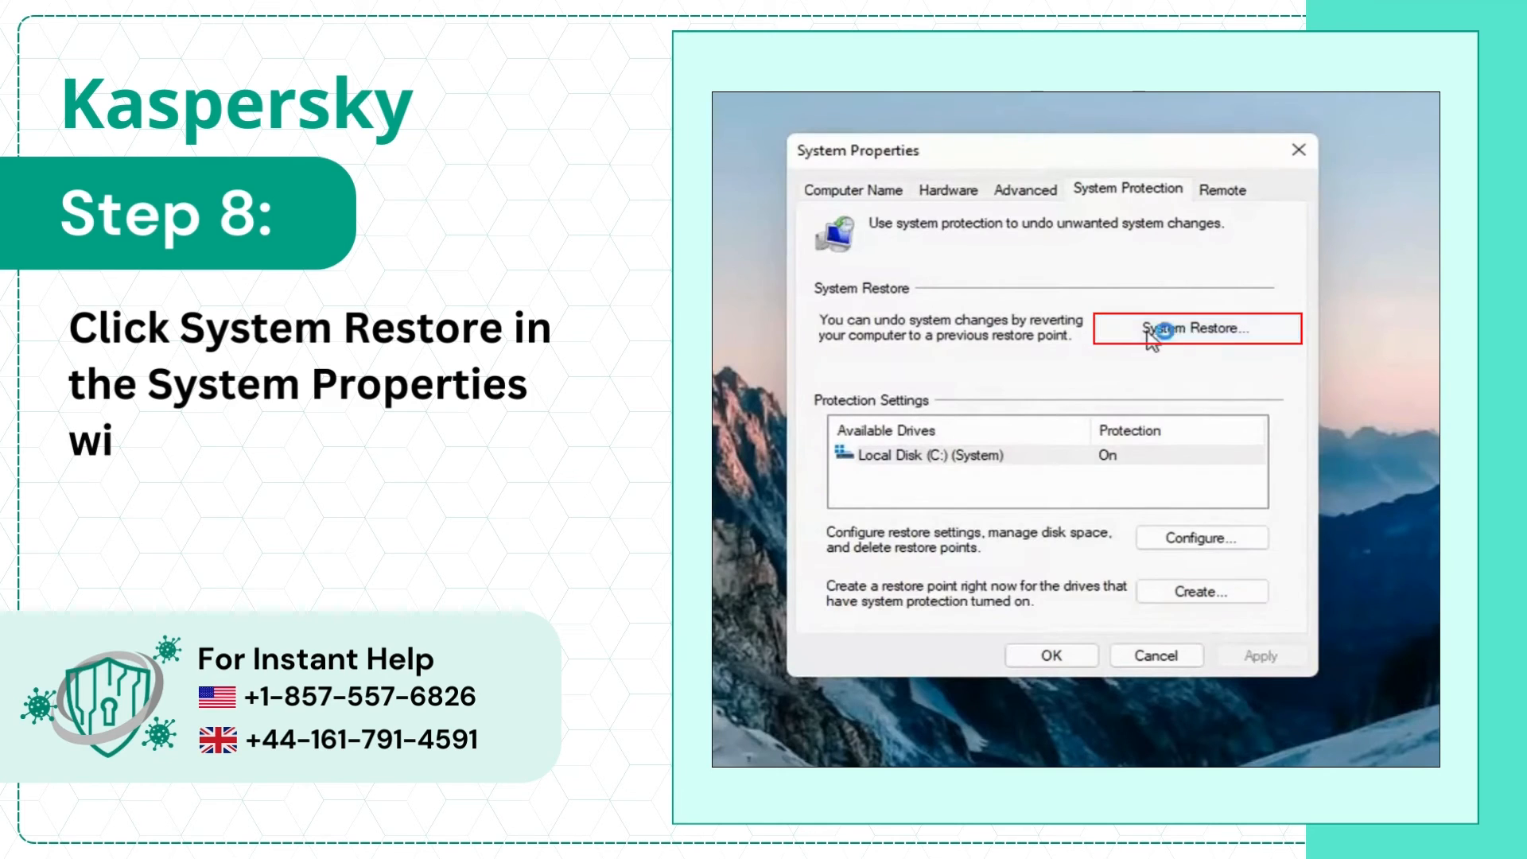
- Launch System Restore and view the '7.4.21 Before Updates' restore point in the list
click(1196, 329)
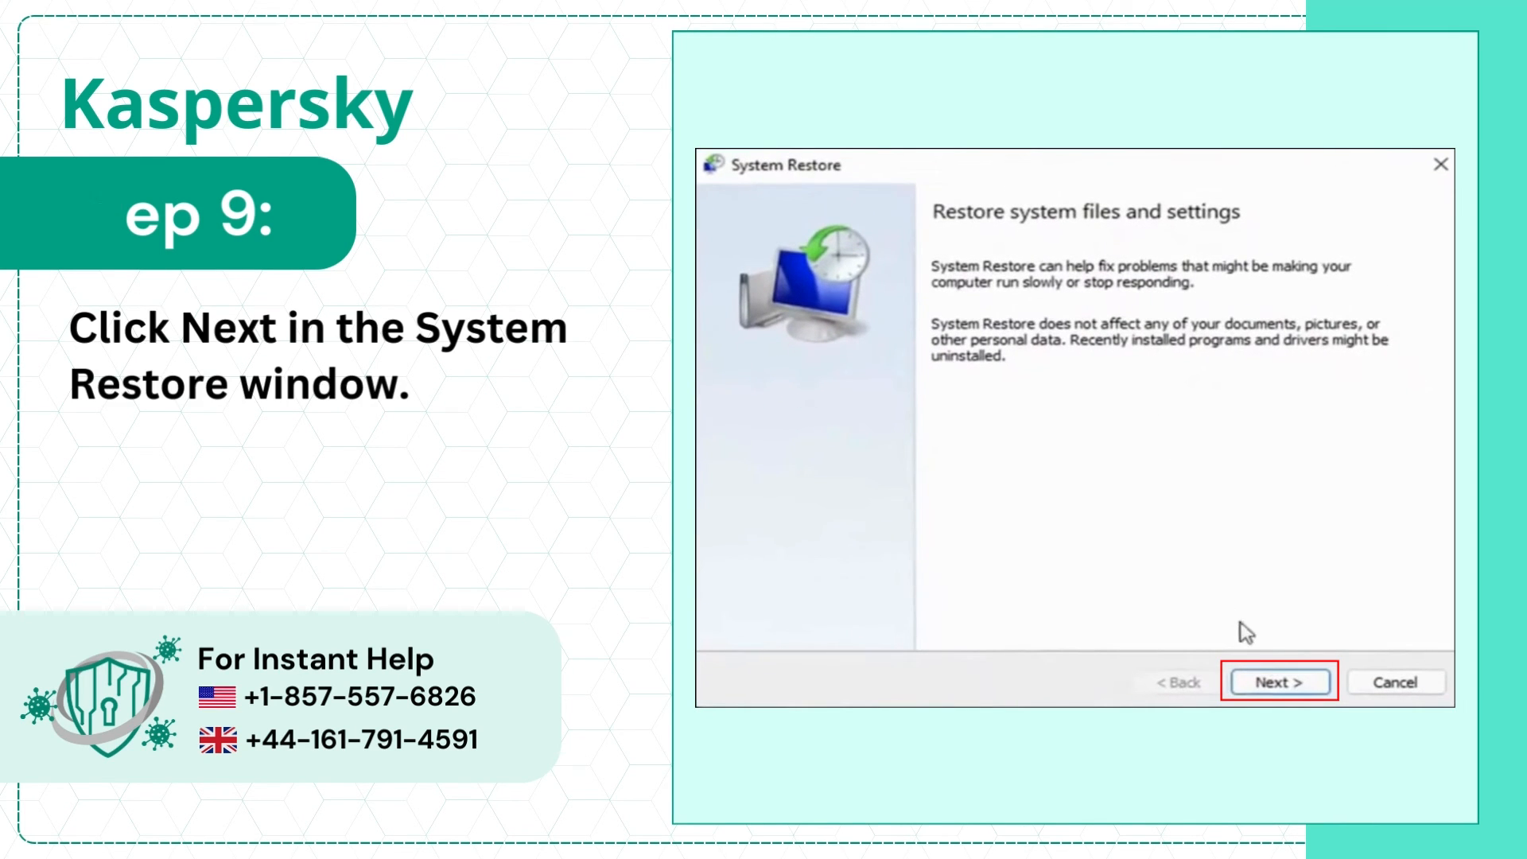
click(1279, 682)
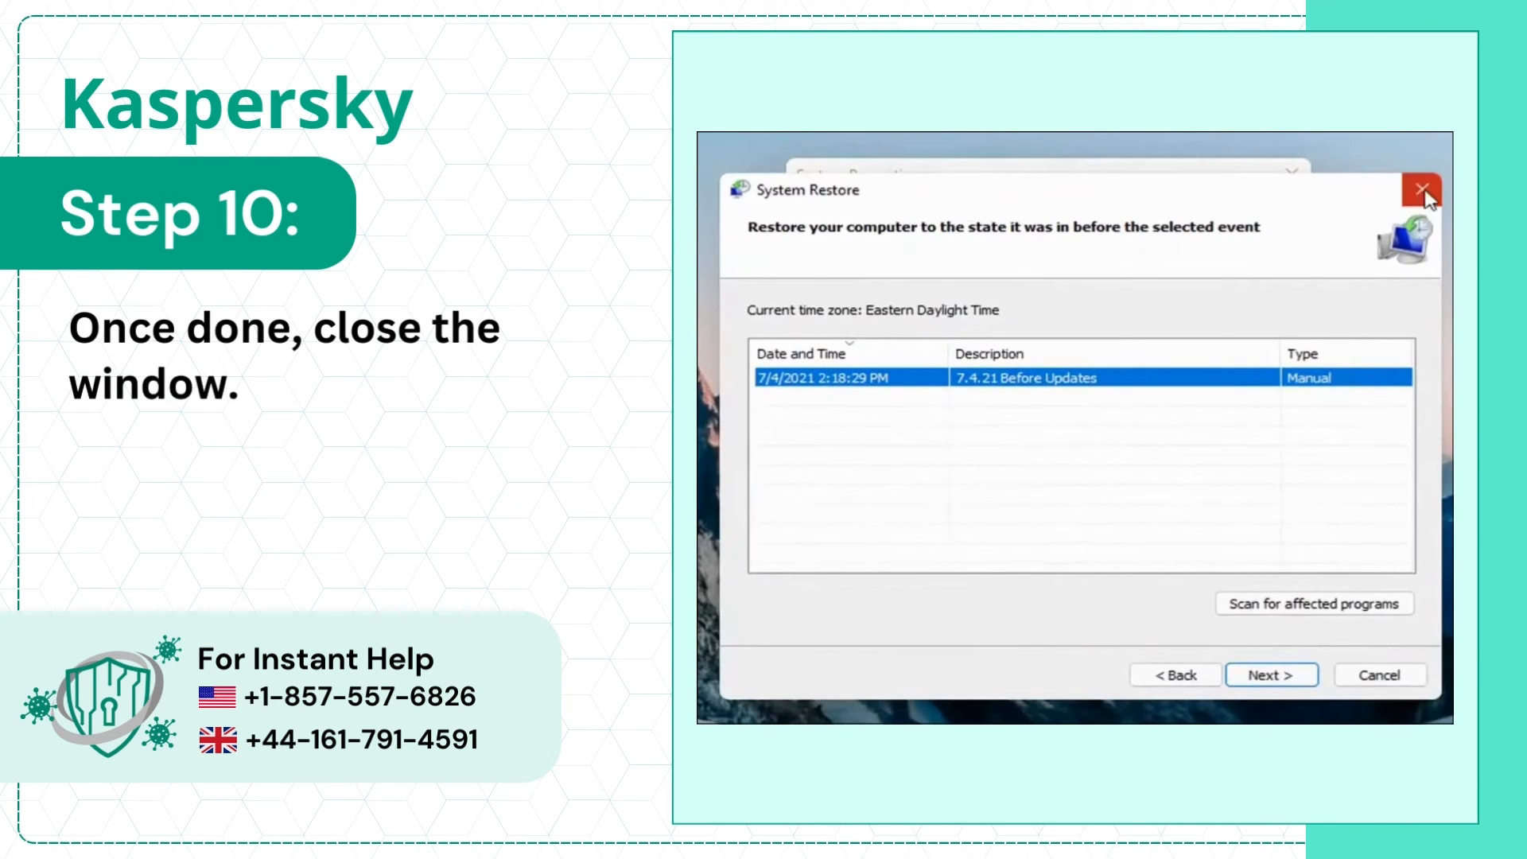